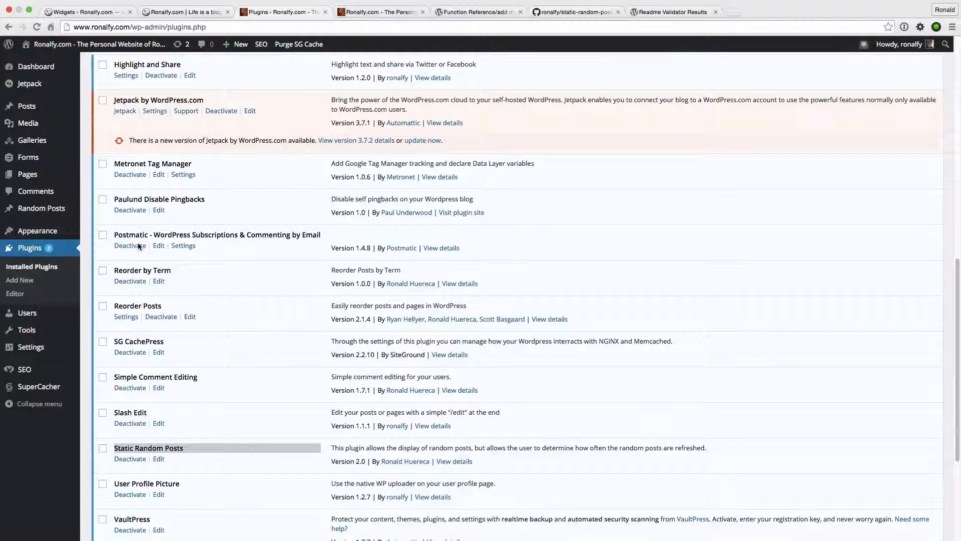
pyautogui.moveTo(153, 429)
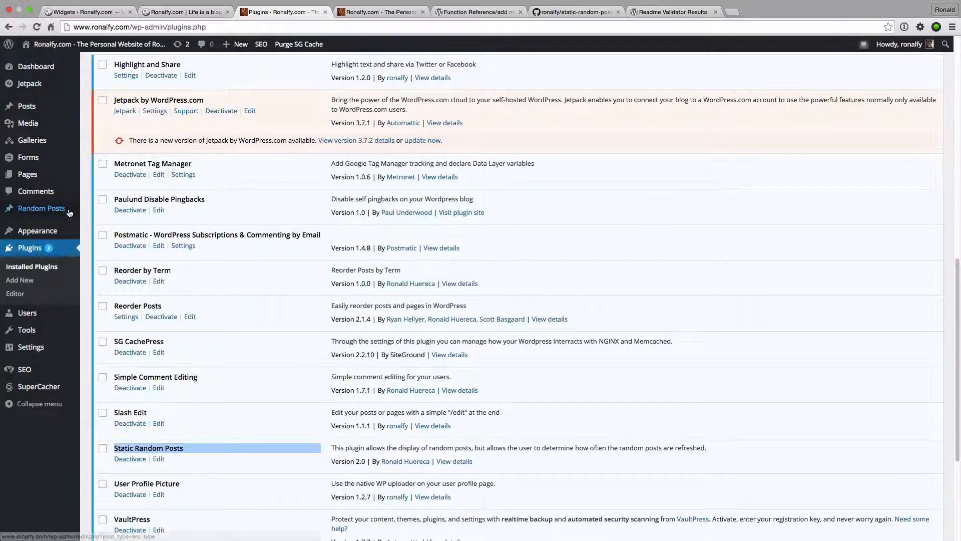
# Start a new Static Random Posts set from the Random Posts admin menu.
pyautogui.click(101, 223)
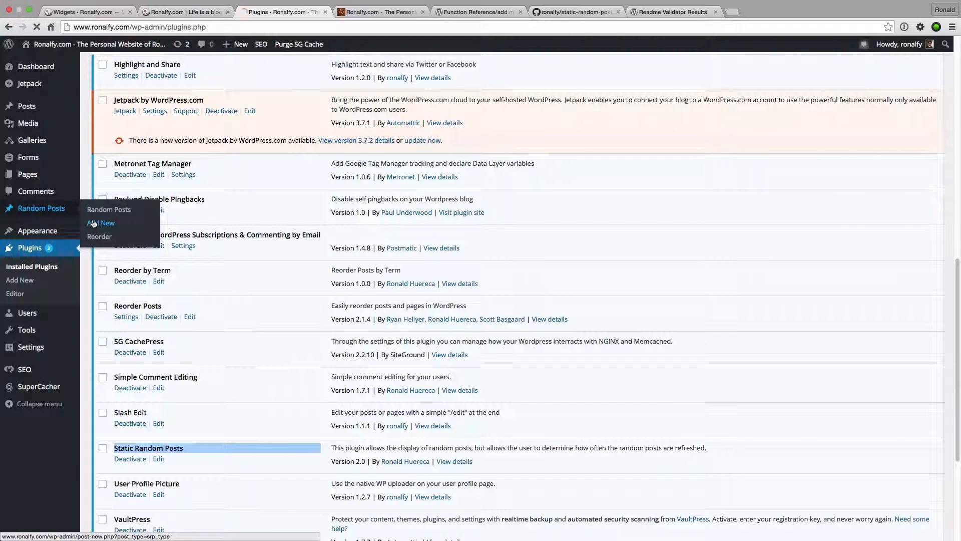
# Title the set 'Posts without some categories' and set its Post Type to post.
pyautogui.click(100, 222)
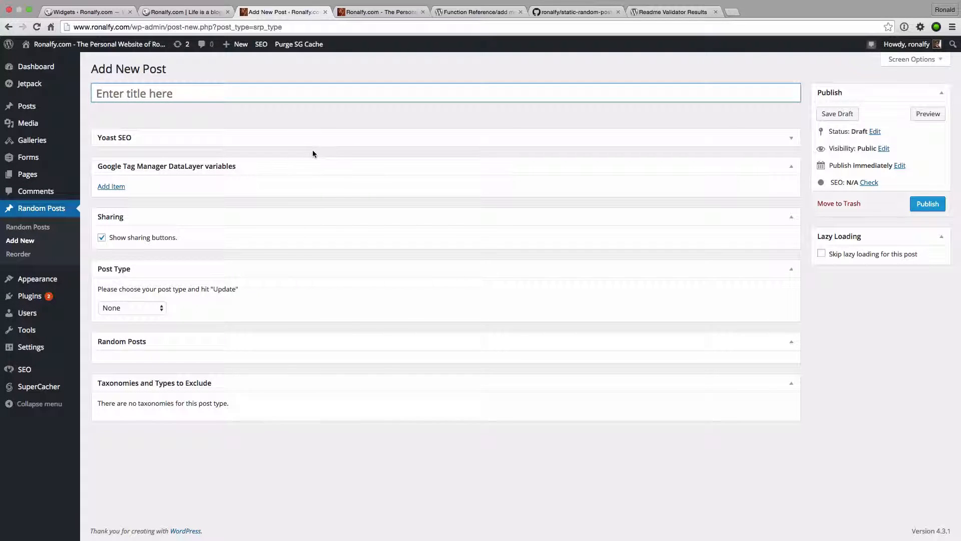
pyautogui.click(234, 93)
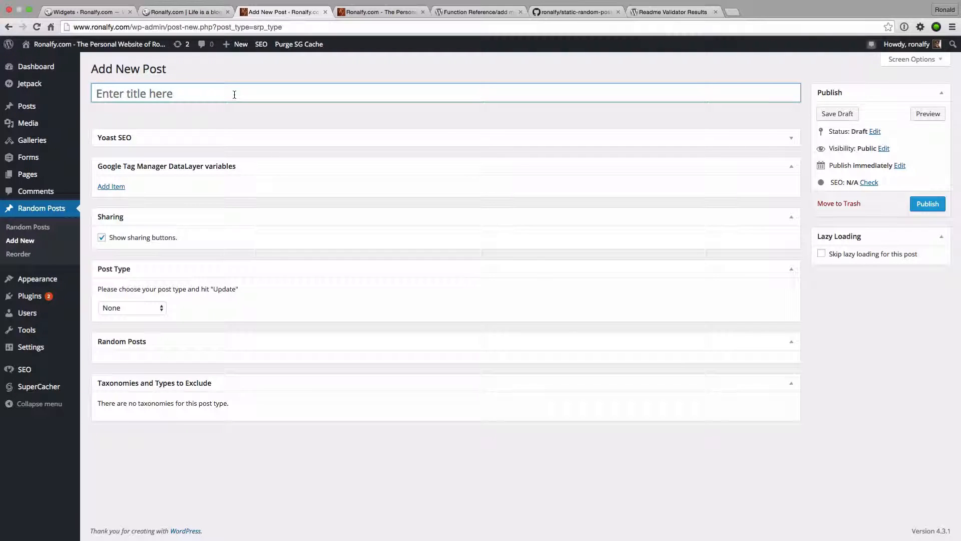
pyautogui.write('Posts without some categories')
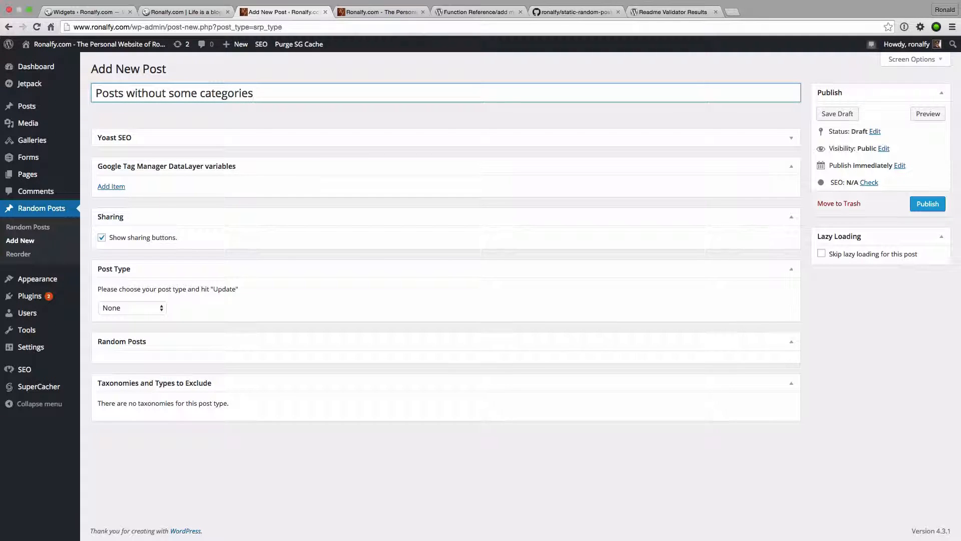
pyautogui.click(131, 307)
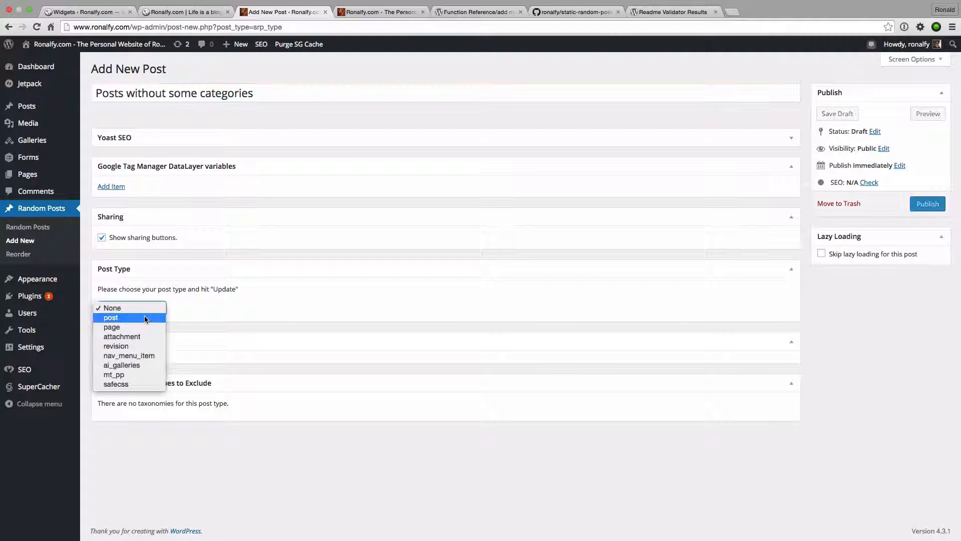
pyautogui.click(111, 317)
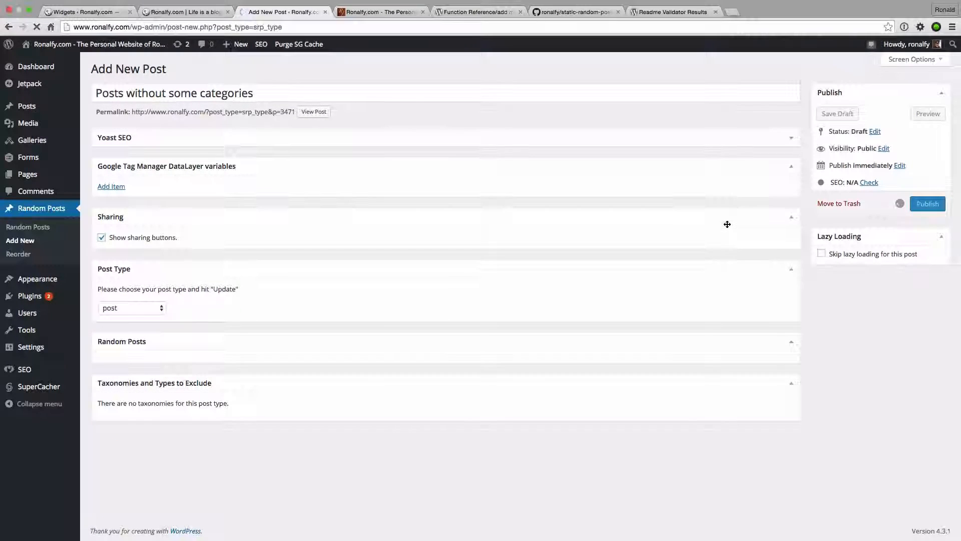
# Publish the set, then tick Administrative, Monthly Survey and other categories for exclusion.
pyautogui.click(927, 204)
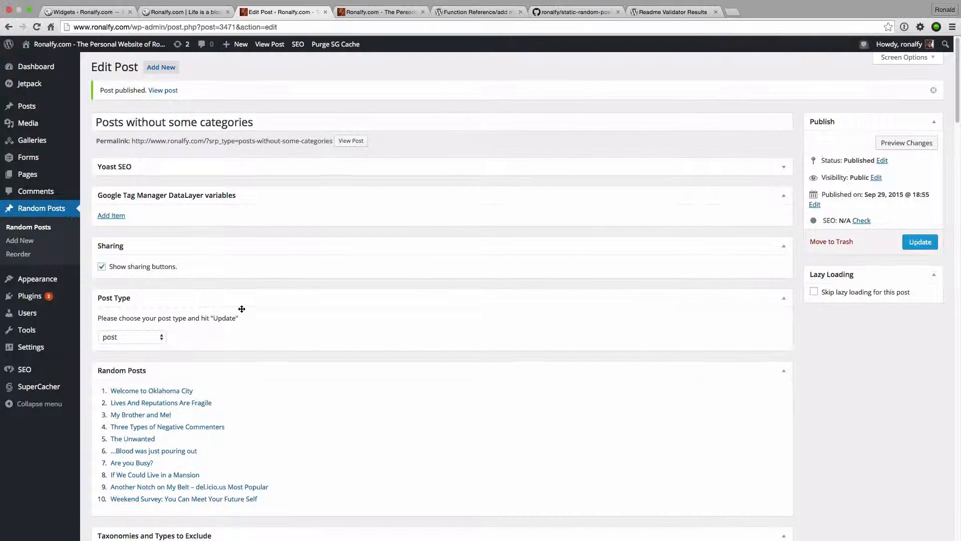
pyautogui.scroll(-3)
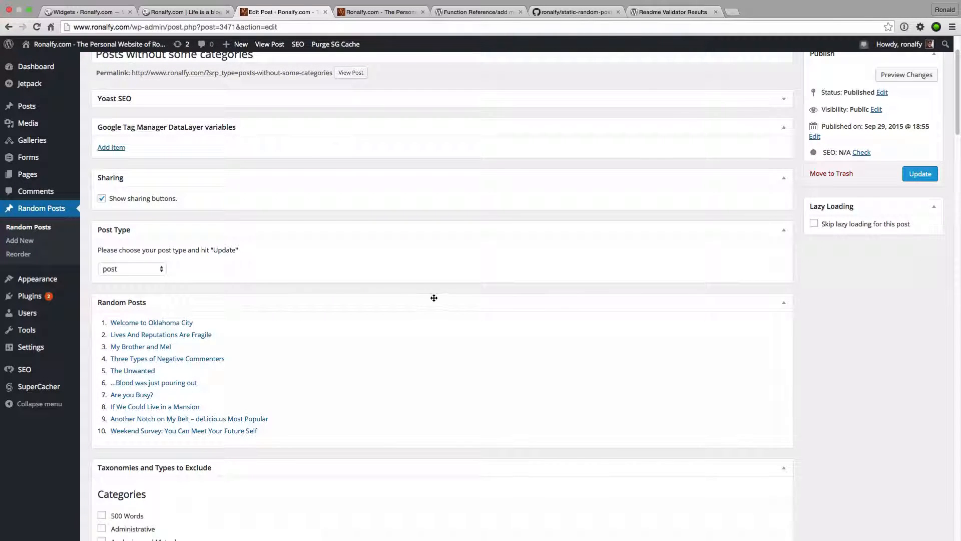
pyautogui.scroll(-3)
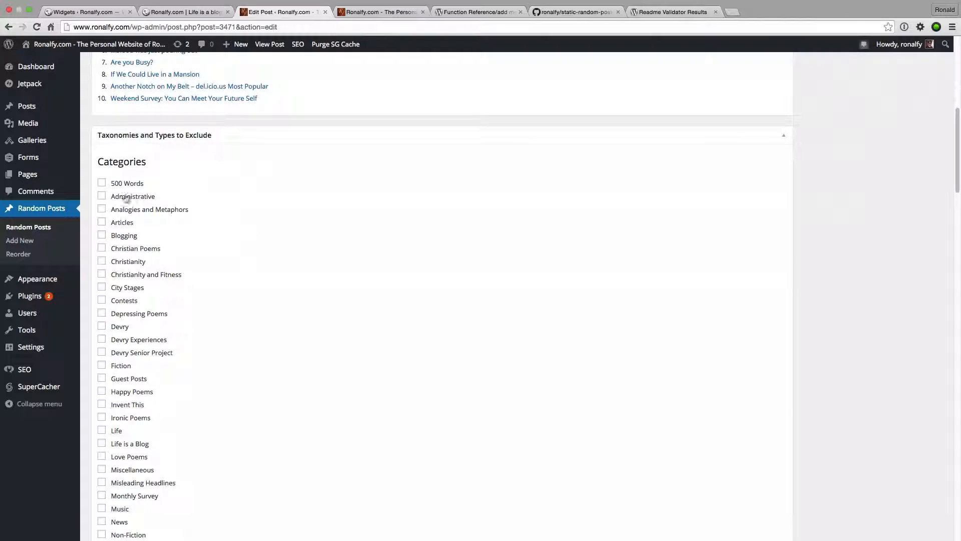
pyautogui.click(101, 197)
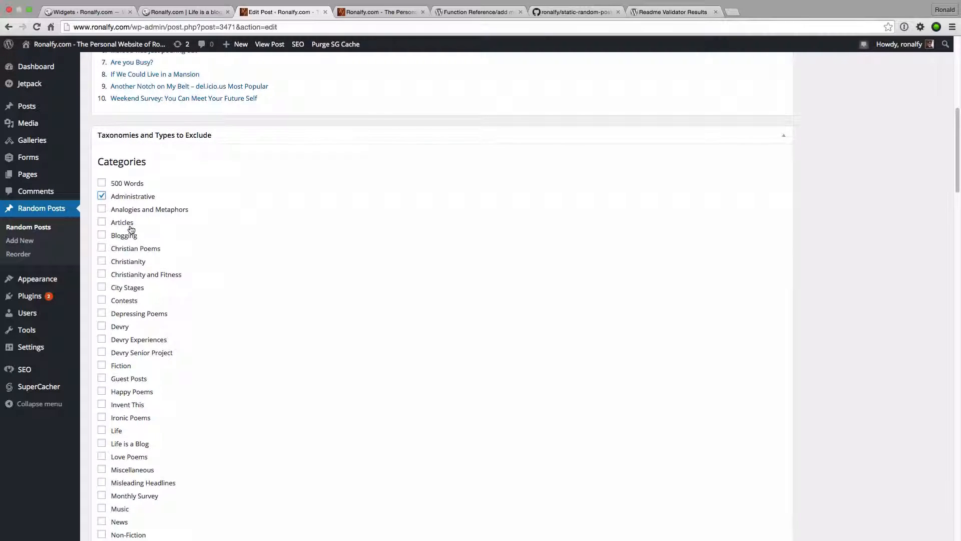
pyautogui.moveTo(127, 253)
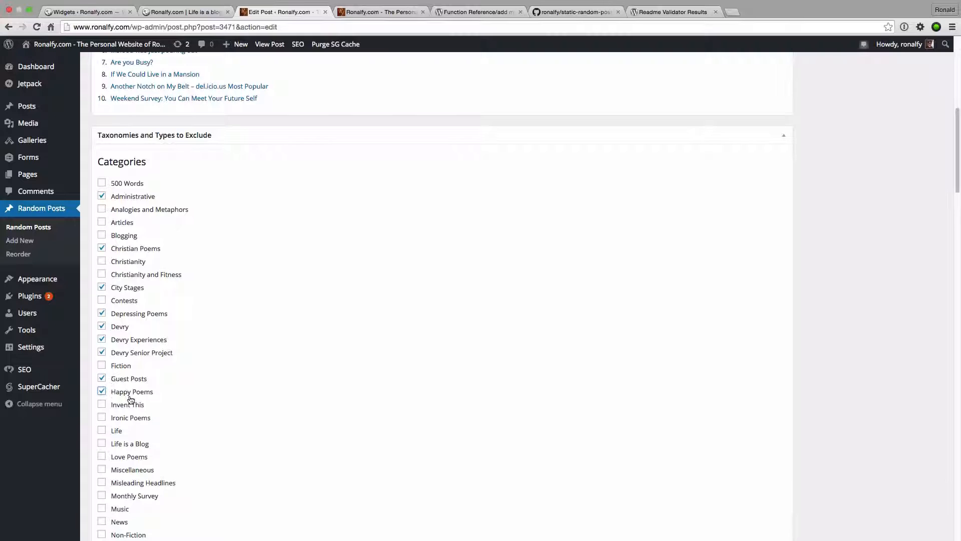
pyautogui.click(101, 404)
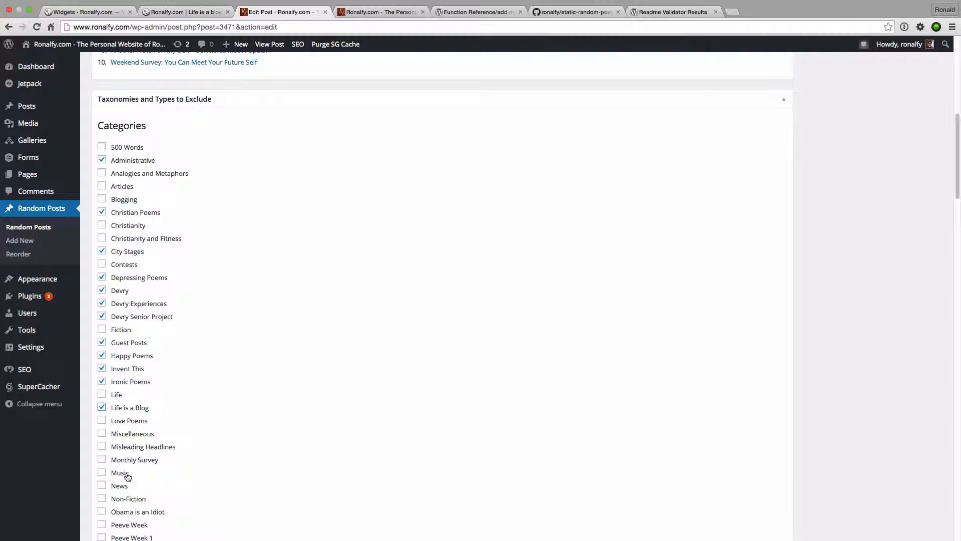
pyautogui.click(102, 459)
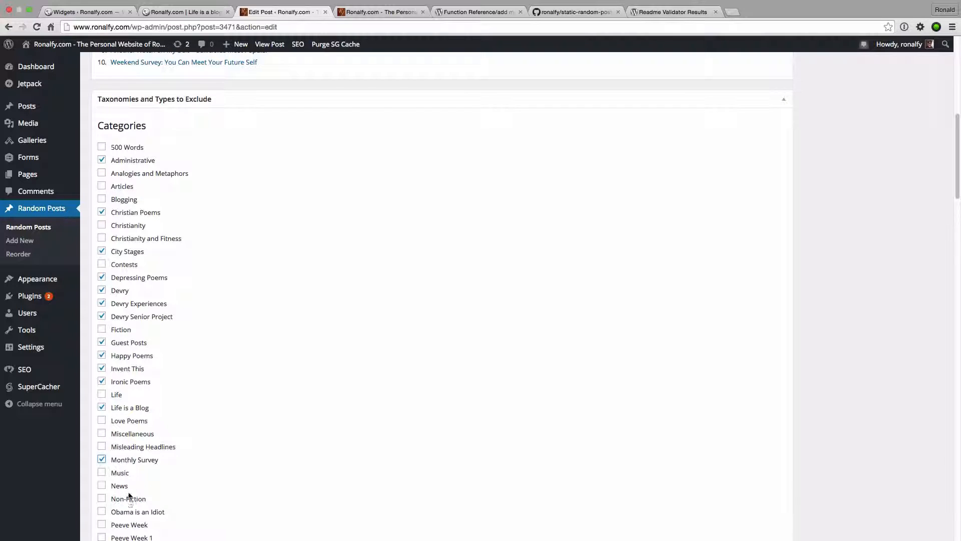
pyautogui.click(102, 485)
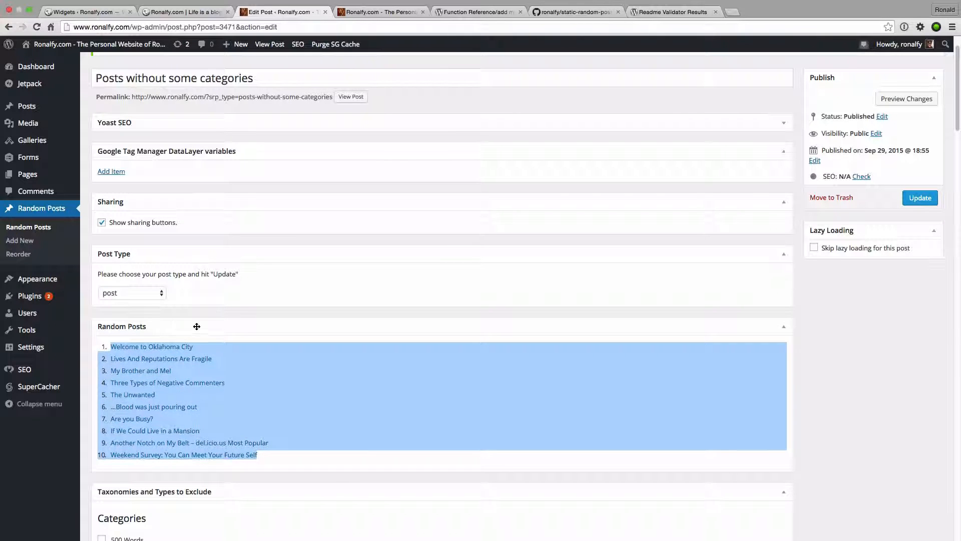
# Update the set with its category exclusions and glance at the live site's overlay menu.
pyautogui.click(288, 340)
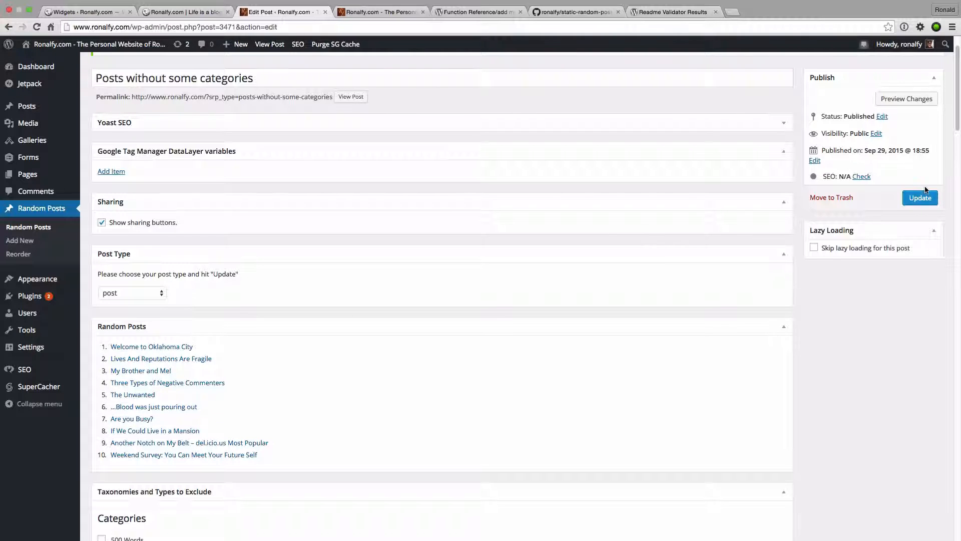
pyautogui.click(920, 197)
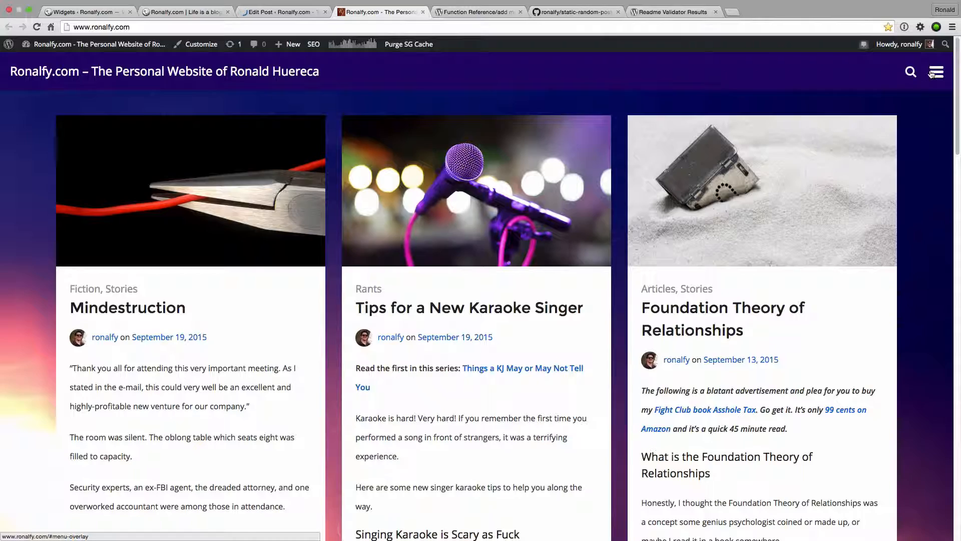
pyautogui.click(936, 72)
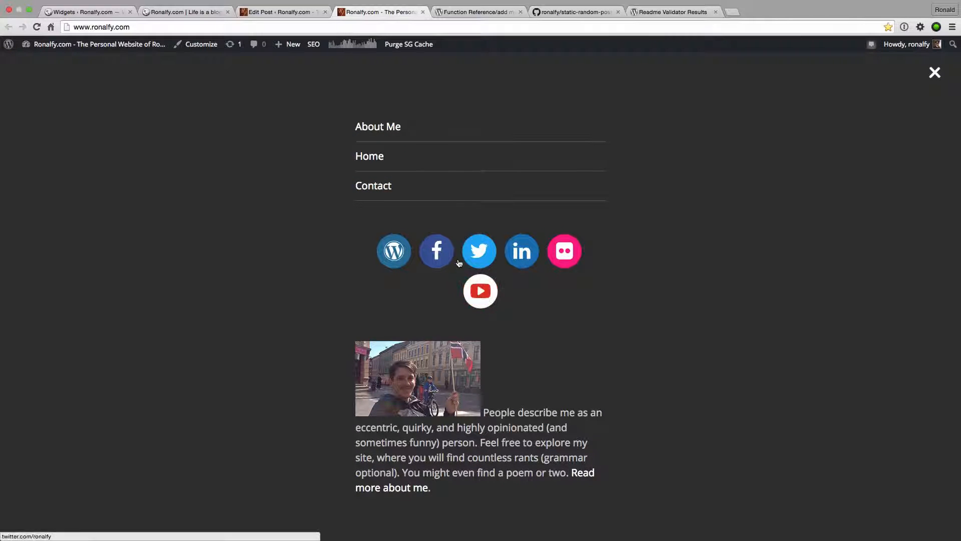
pyautogui.click(282, 11)
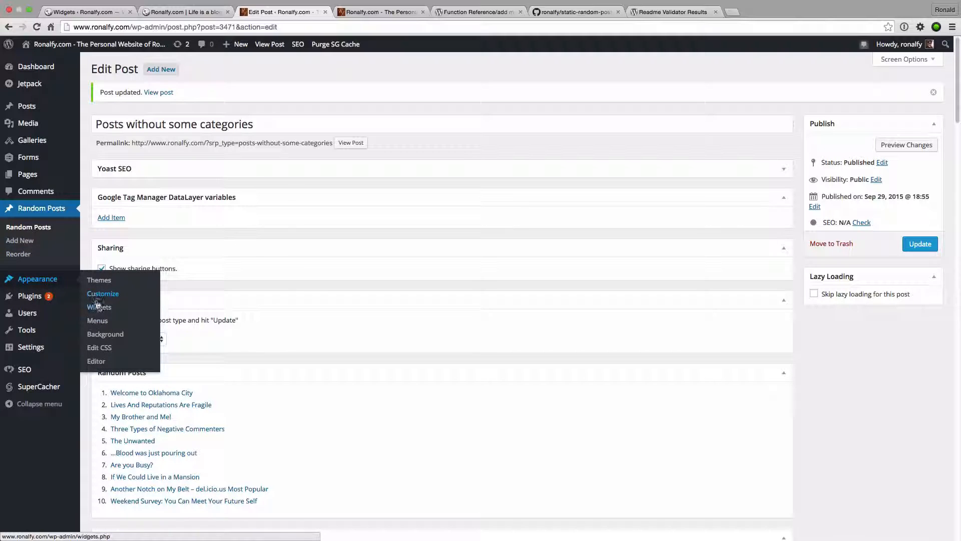
# Add a Static Random Posts widget to the Overlay Widgets area from Appearance > Widgets.
pyautogui.click(99, 307)
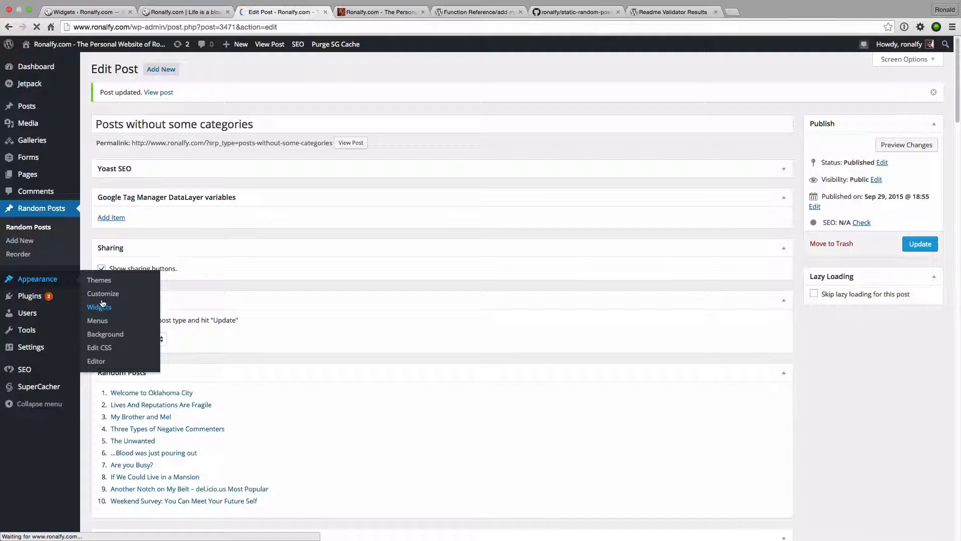
pyautogui.click(98, 306)
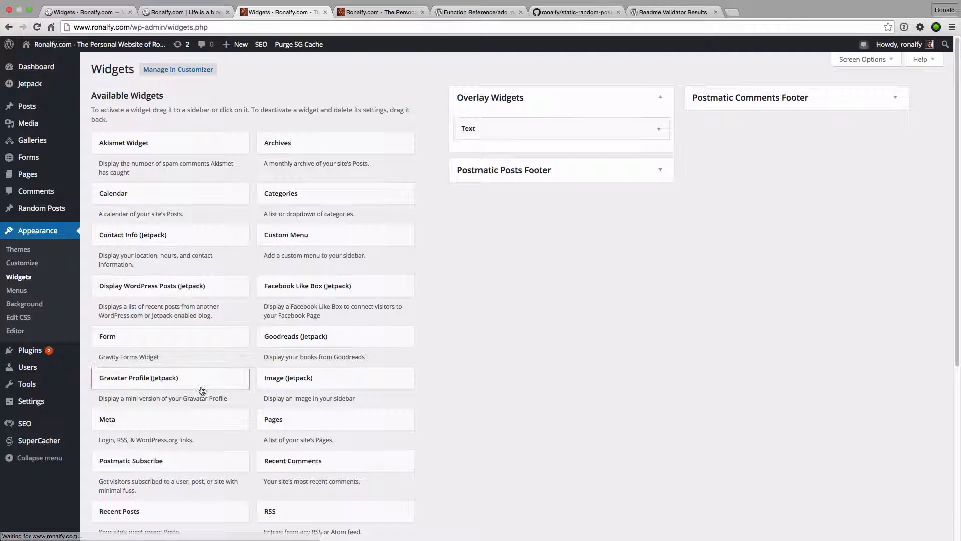
pyautogui.scroll(-3)
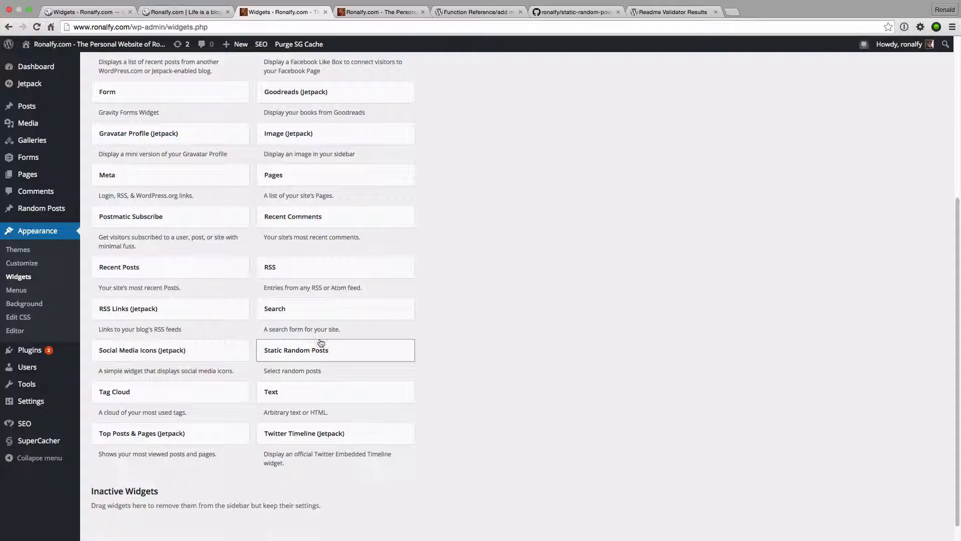
pyautogui.click(295, 350)
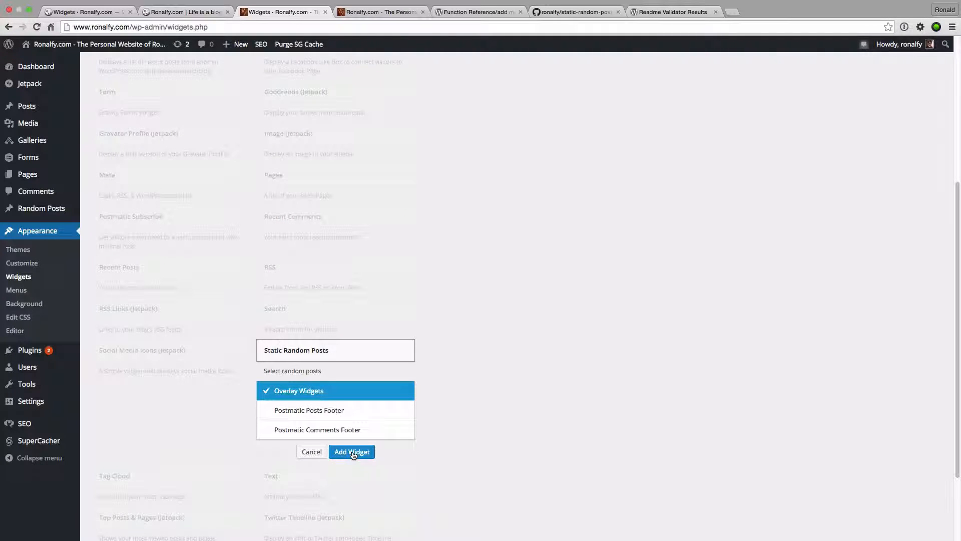
pyautogui.click(351, 451)
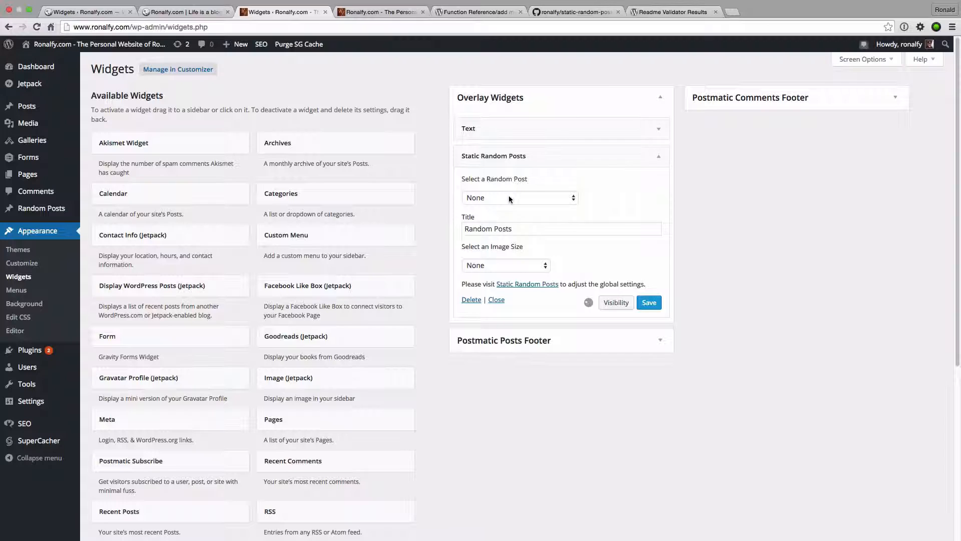
# Point the widget at the 'Posts without some categories' set.
pyautogui.click(519, 198)
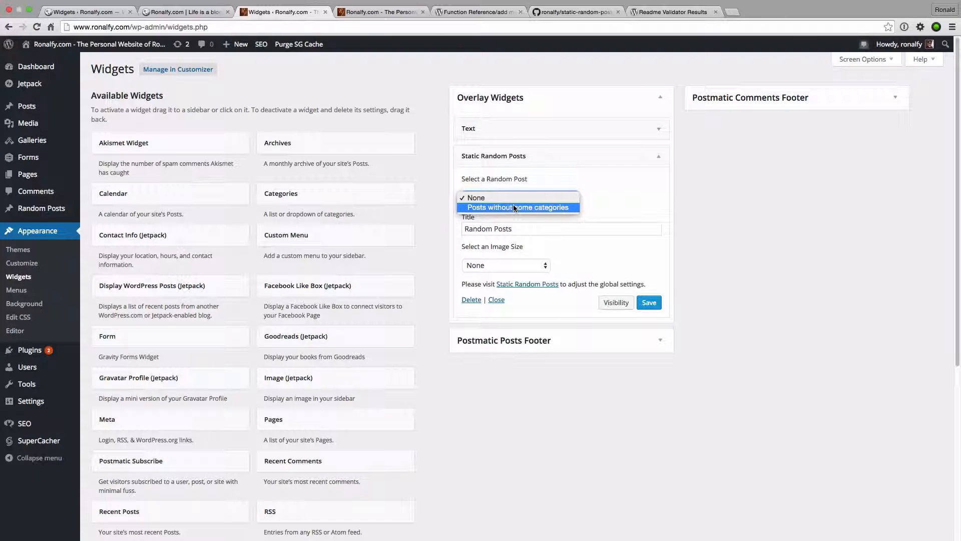
pyautogui.click(519, 207)
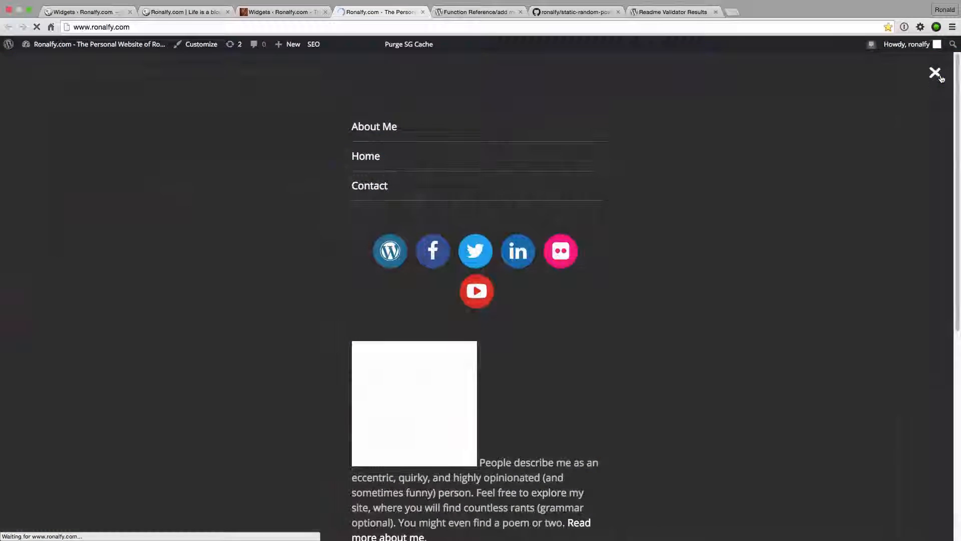
# Scroll the site overlay down to the Random Posts list showing ten post titles.
pyautogui.scroll(-3)
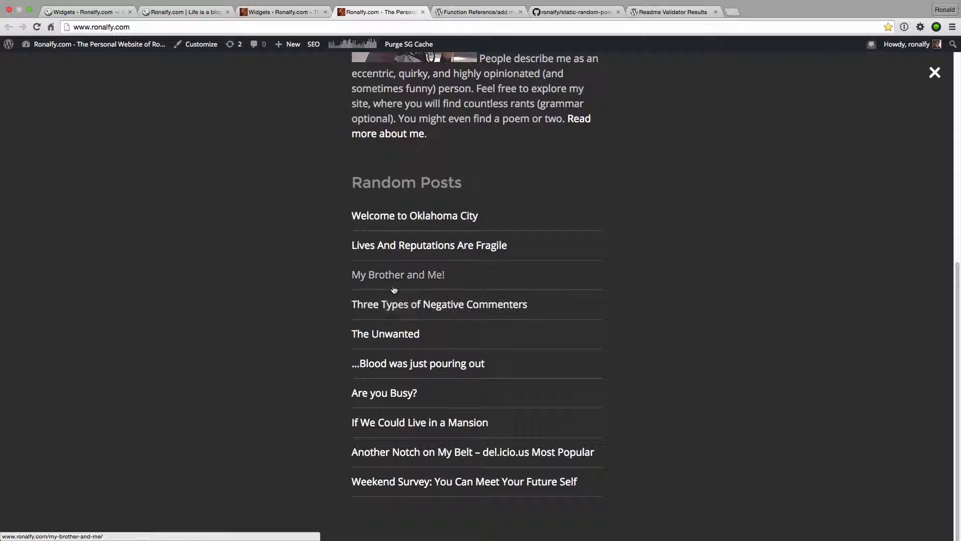
pyautogui.moveTo(432, 309)
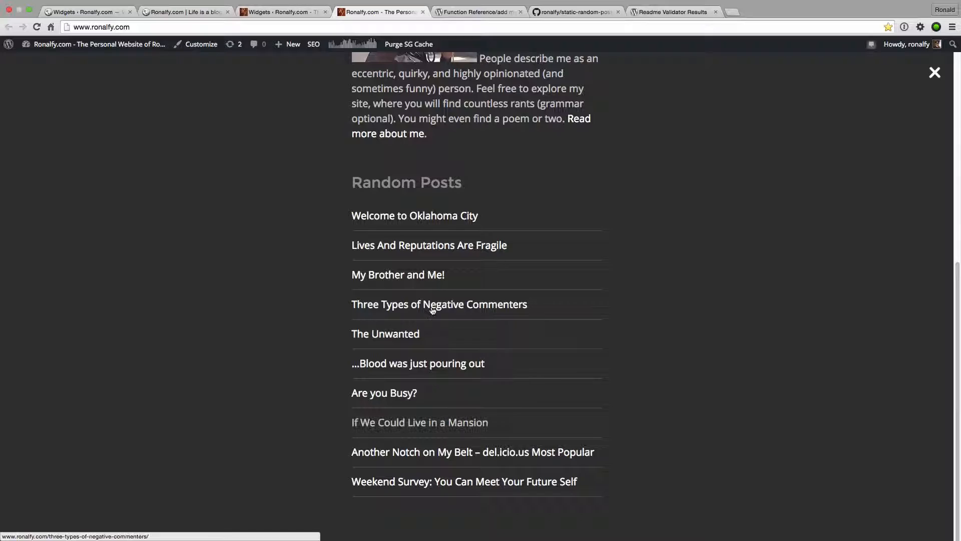